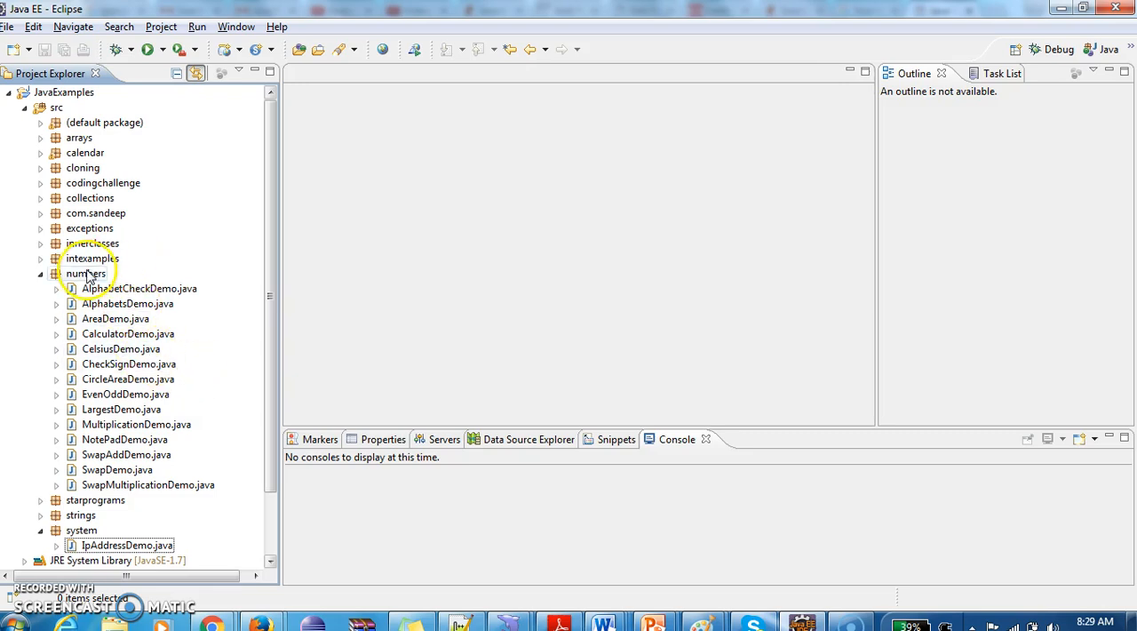
# Step: Create the class RandomNumbersDemo in the numbers package of JavaExamples
pyautogui.rightClick(86, 274)
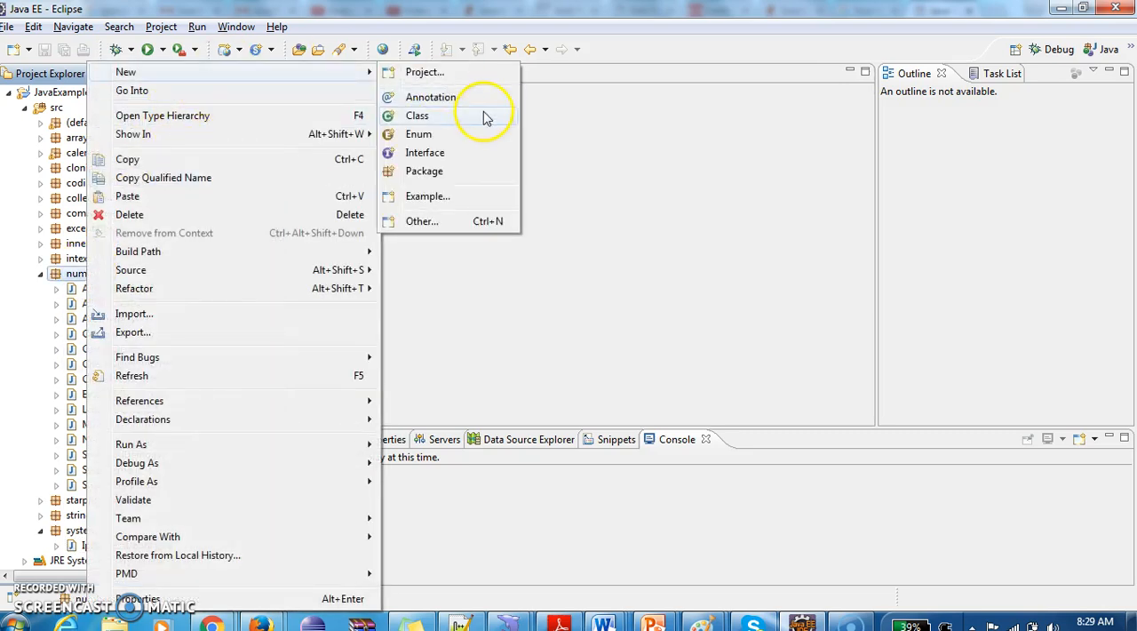
pyautogui.click(416, 116)
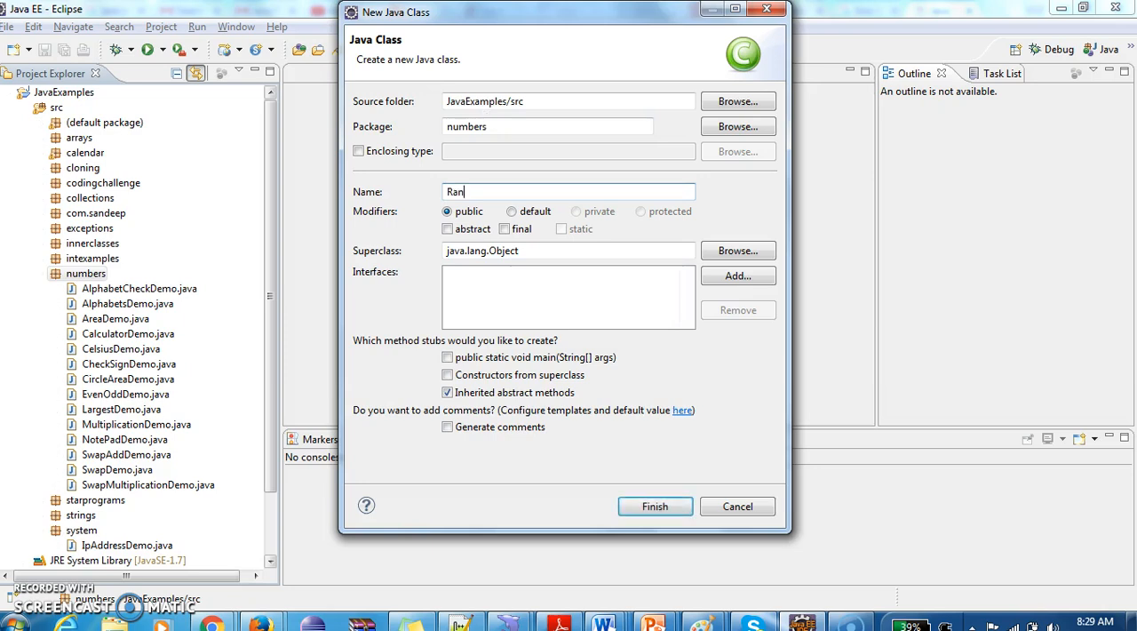
pyautogui.write('d')
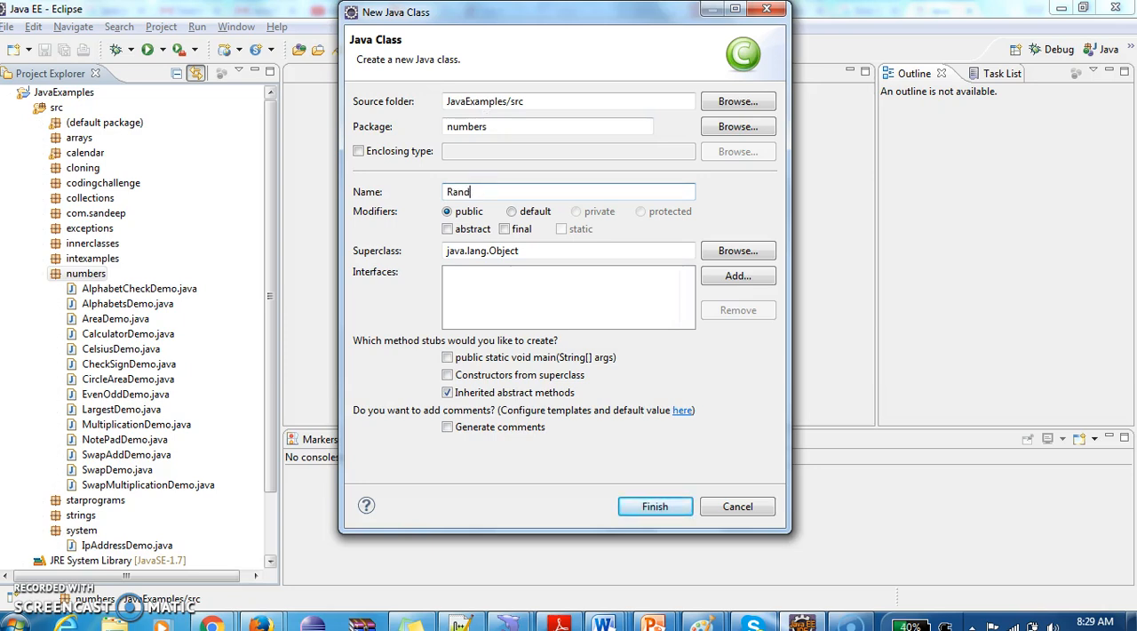
pyautogui.write('omNumber')
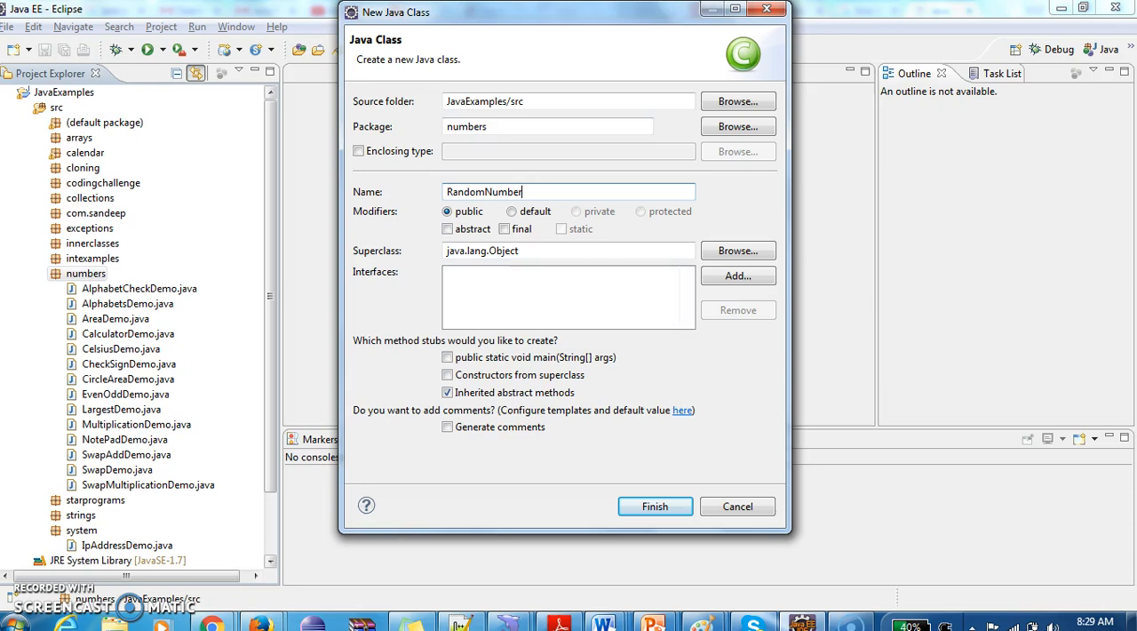
pyautogui.click(654, 505)
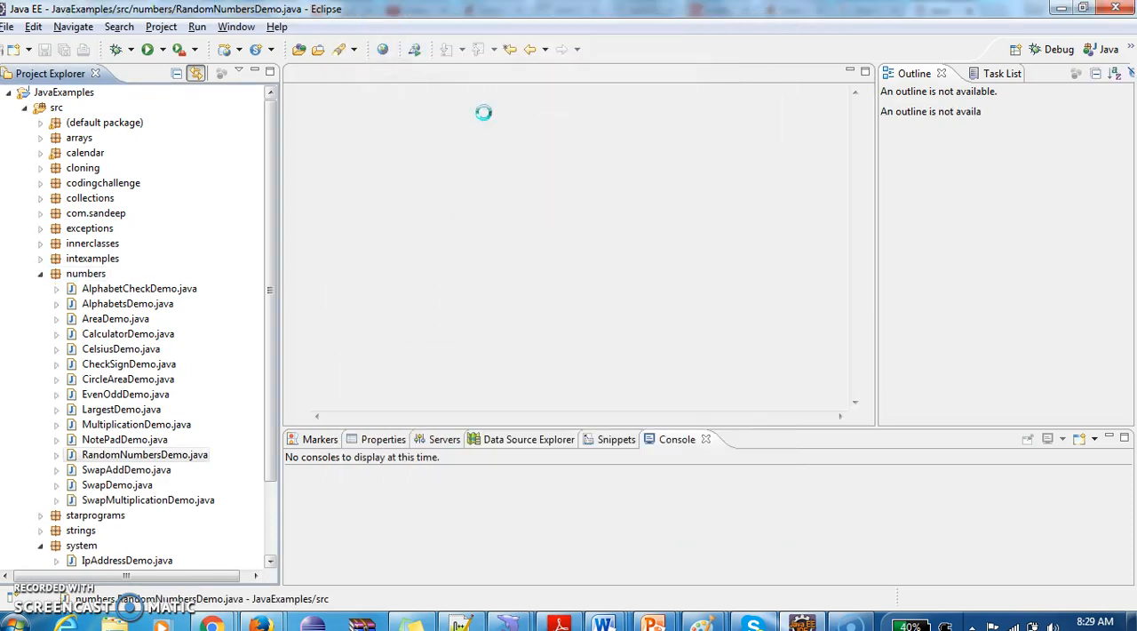
# Step: Maximize the editor and add the public static void main(String[] args) method
pyautogui.doubleClick(144, 455)
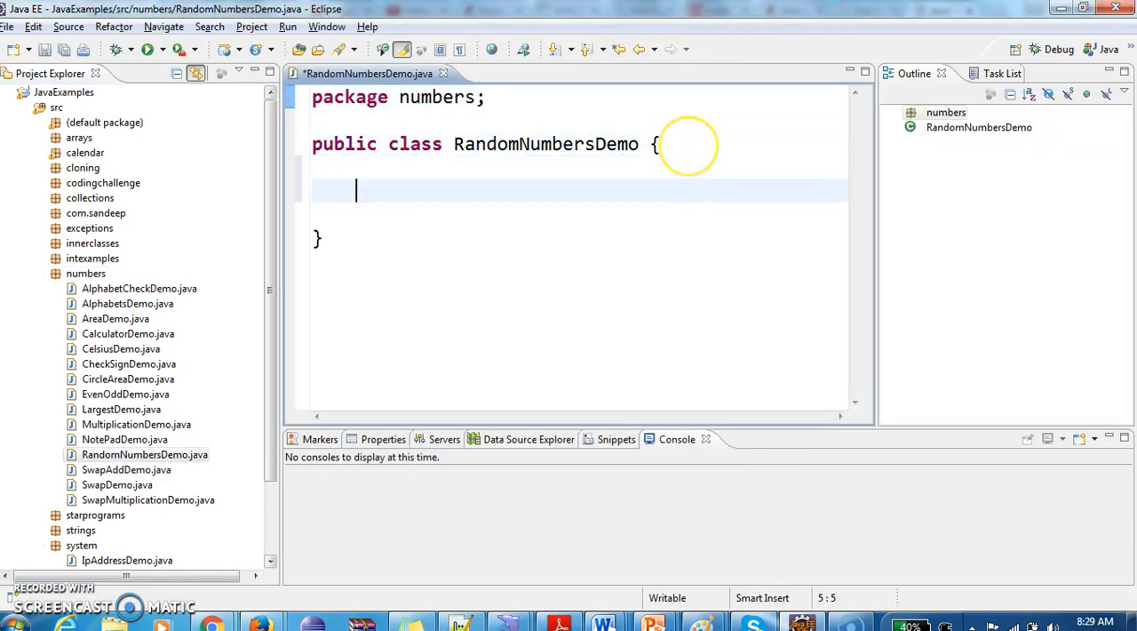
pyautogui.write('public static void main(String[] args) {')
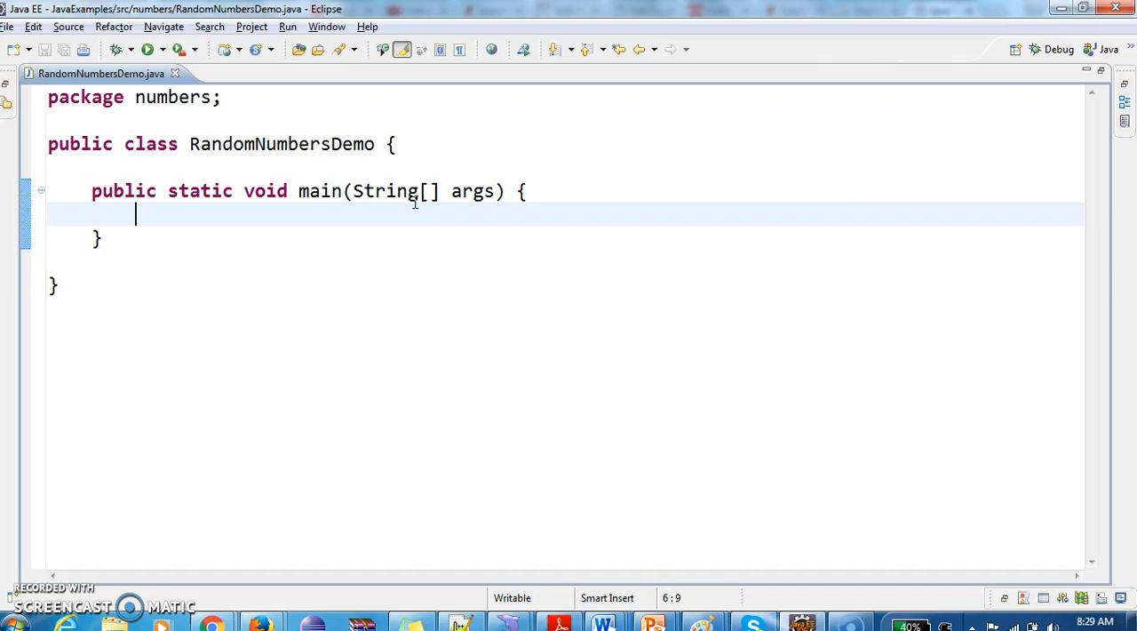
pyautogui.moveTo(313, 251)
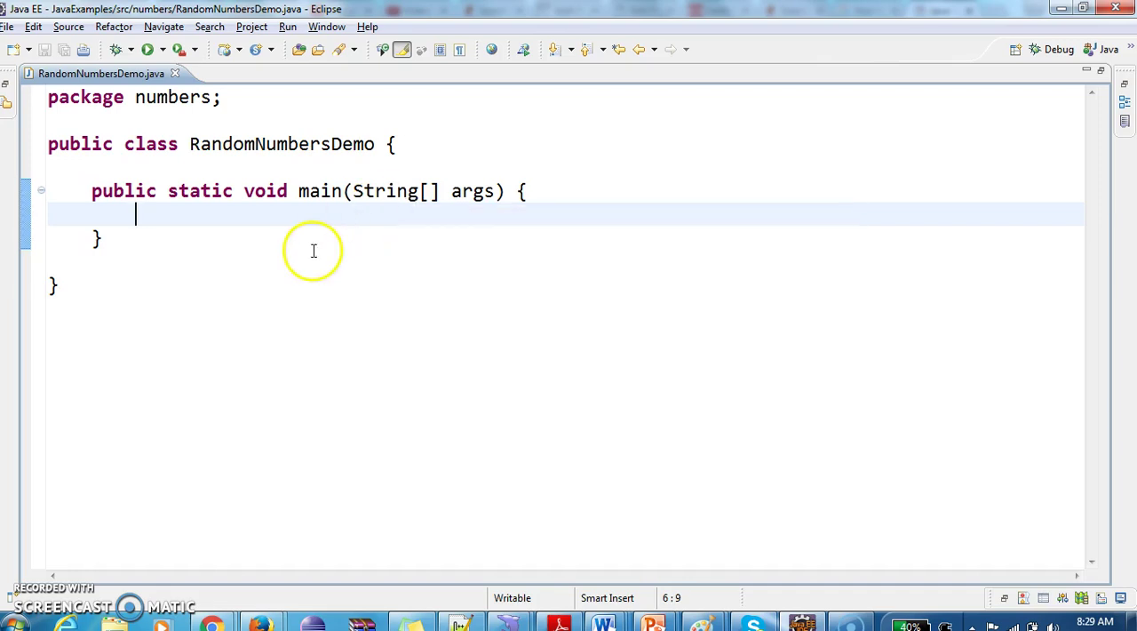
# Step: Declare Random c = new Random(); with java.util.Random imported
pyautogui.write('Random c')
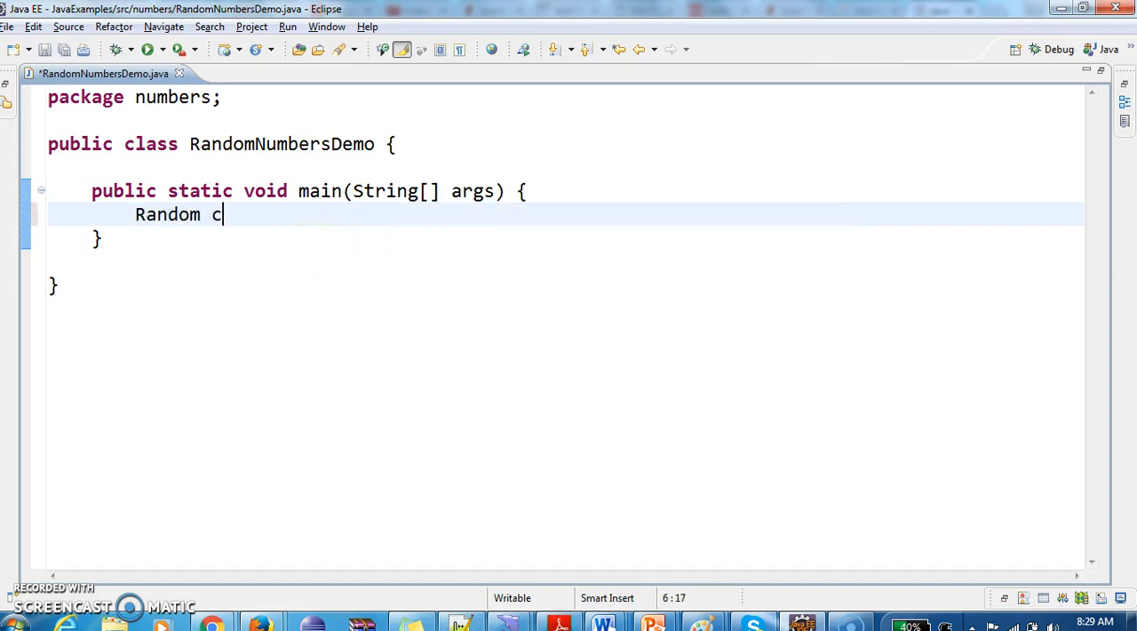
pyautogui.write('=')
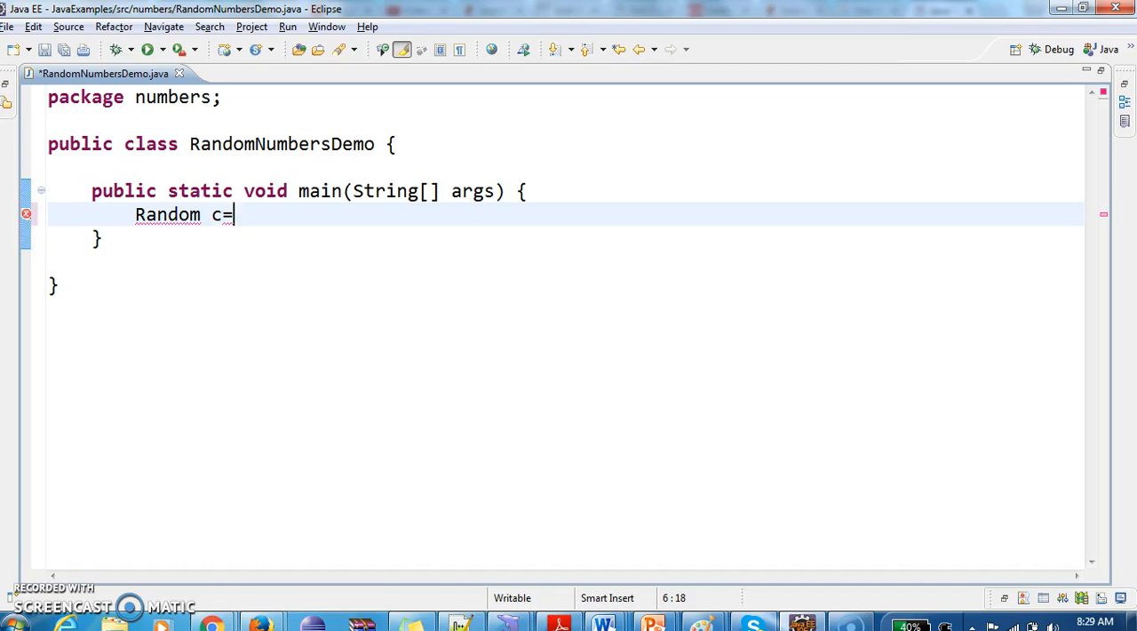
pyautogui.write('r')
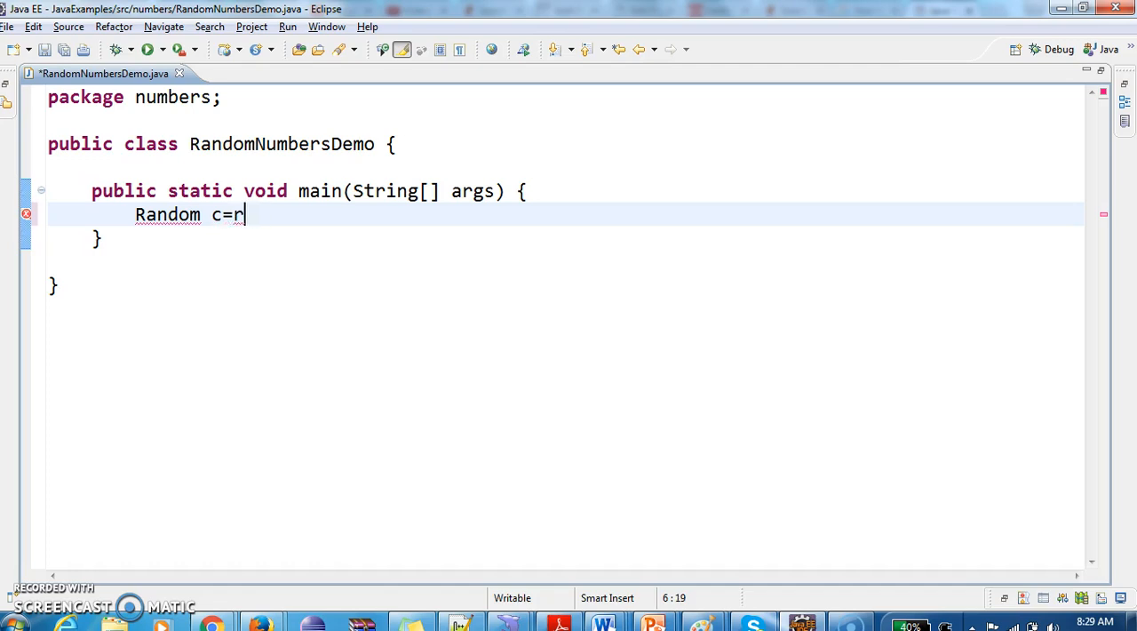
pyautogui.write('new random(')
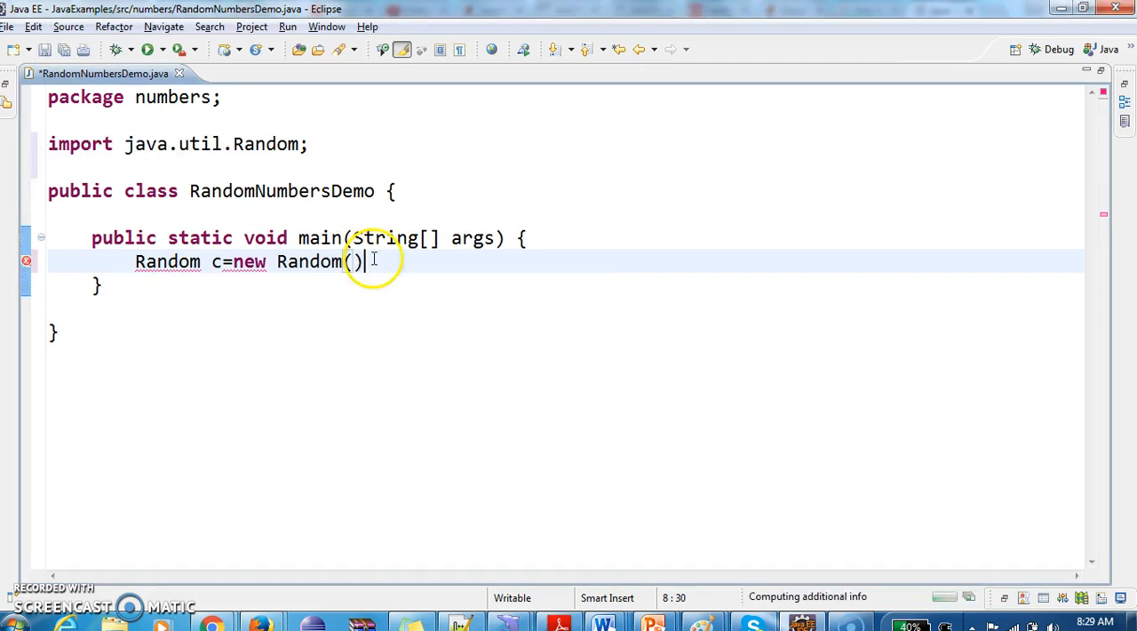
pyautogui.write(';')
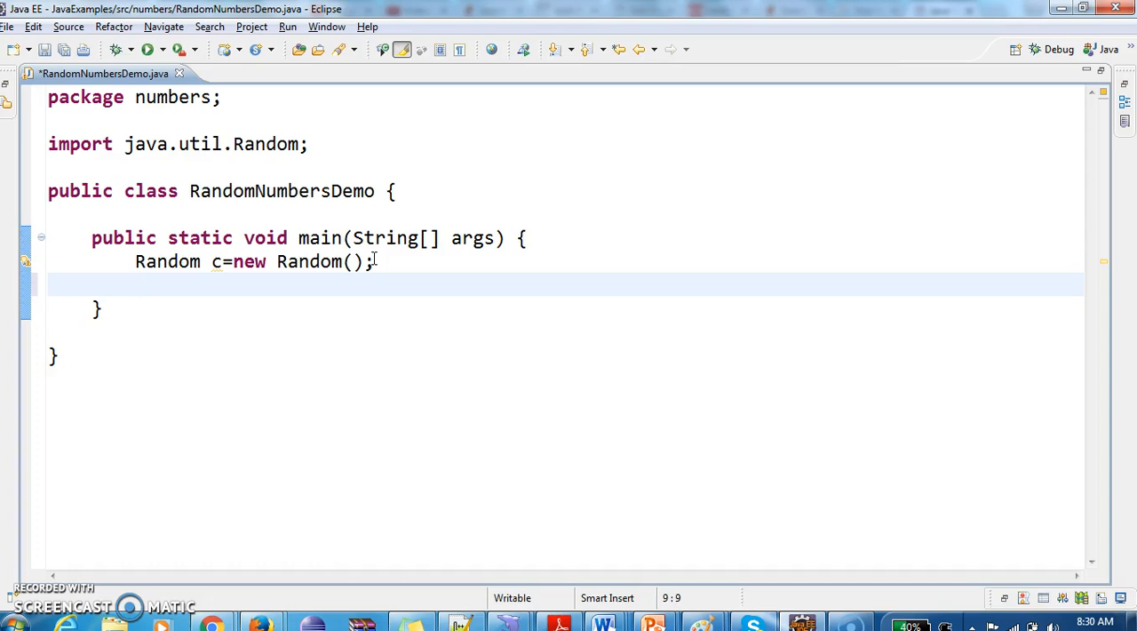
# Step: Add a for loop counting int i from 1 to 10 with an empty body, Random renamed r
pyautogui.write('for(')
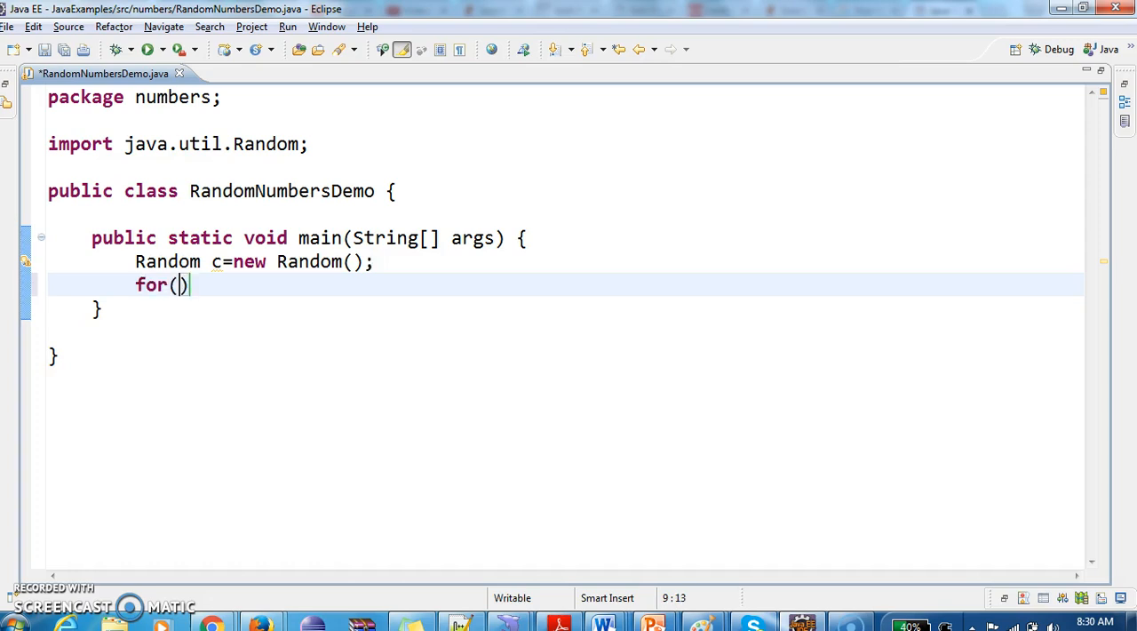
pyautogui.write('int')
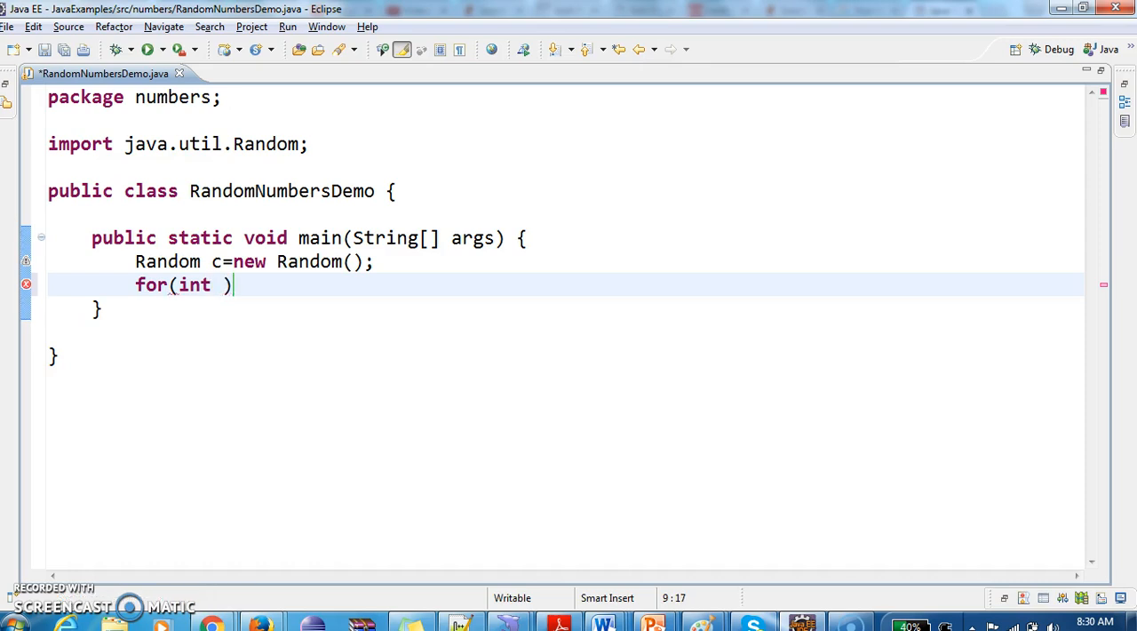
pyautogui.write('i=1')
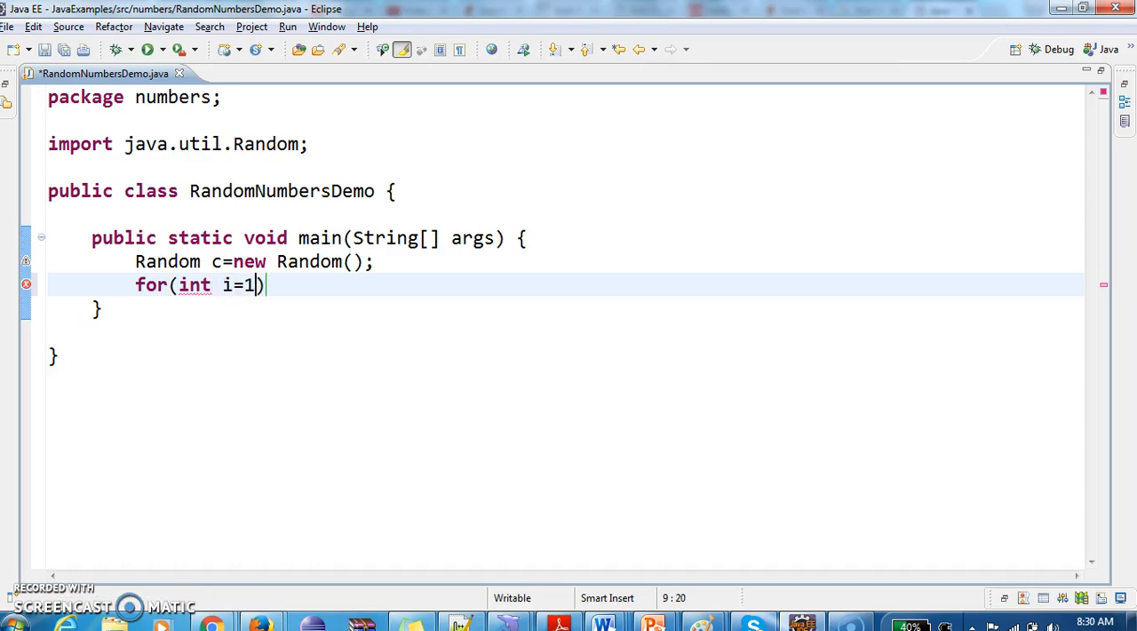
pyautogui.write(';')
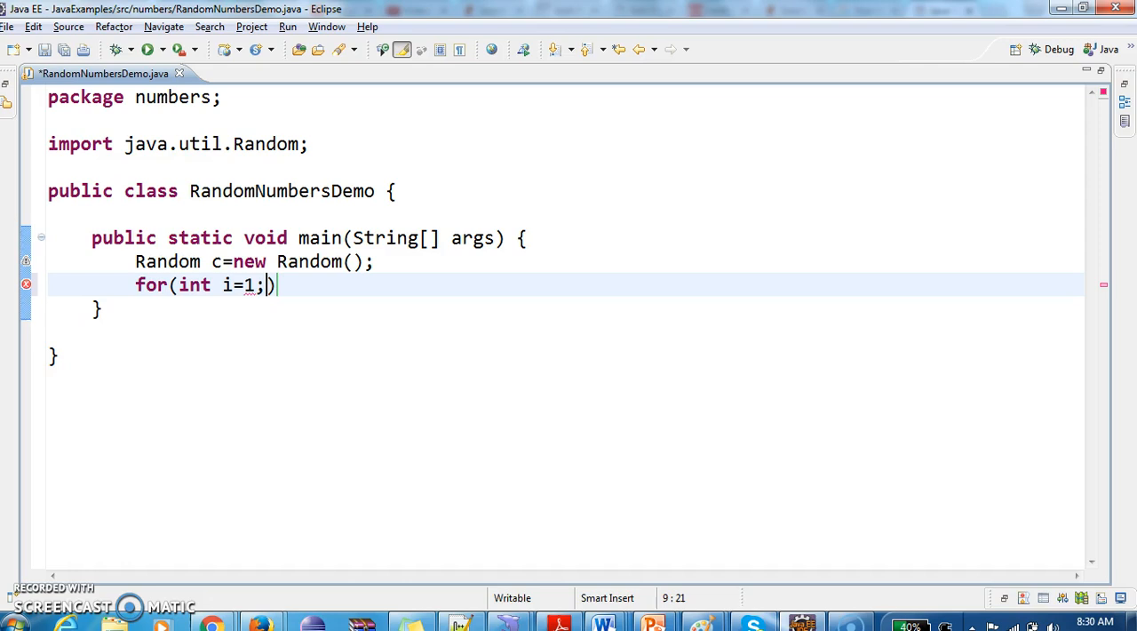
pyautogui.write('i')
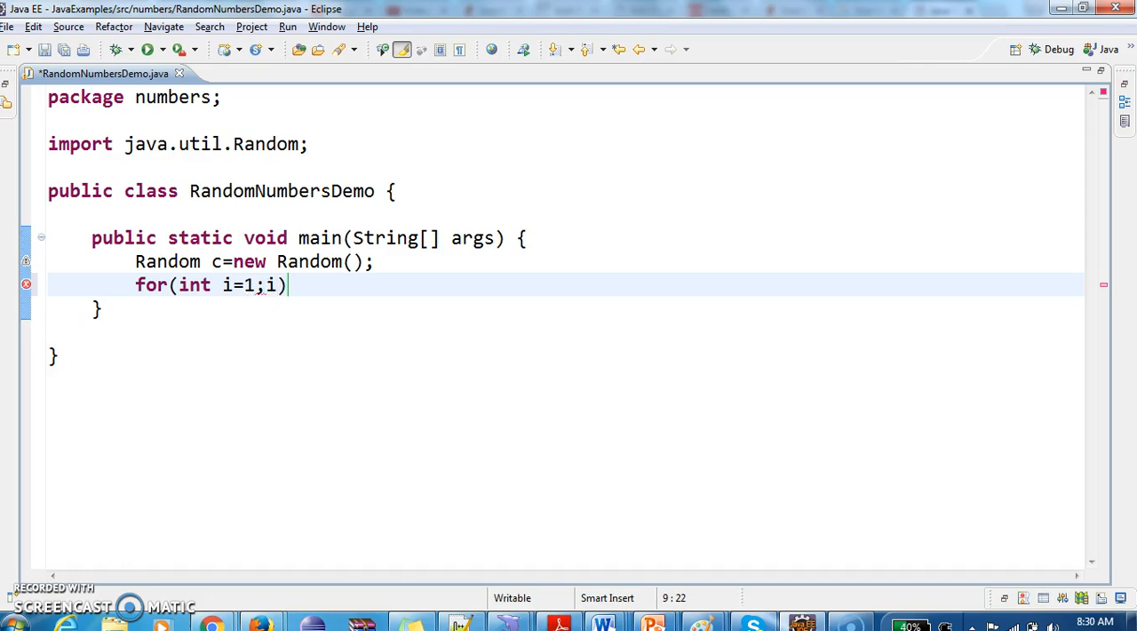
pyautogui.write('<=10;i++')
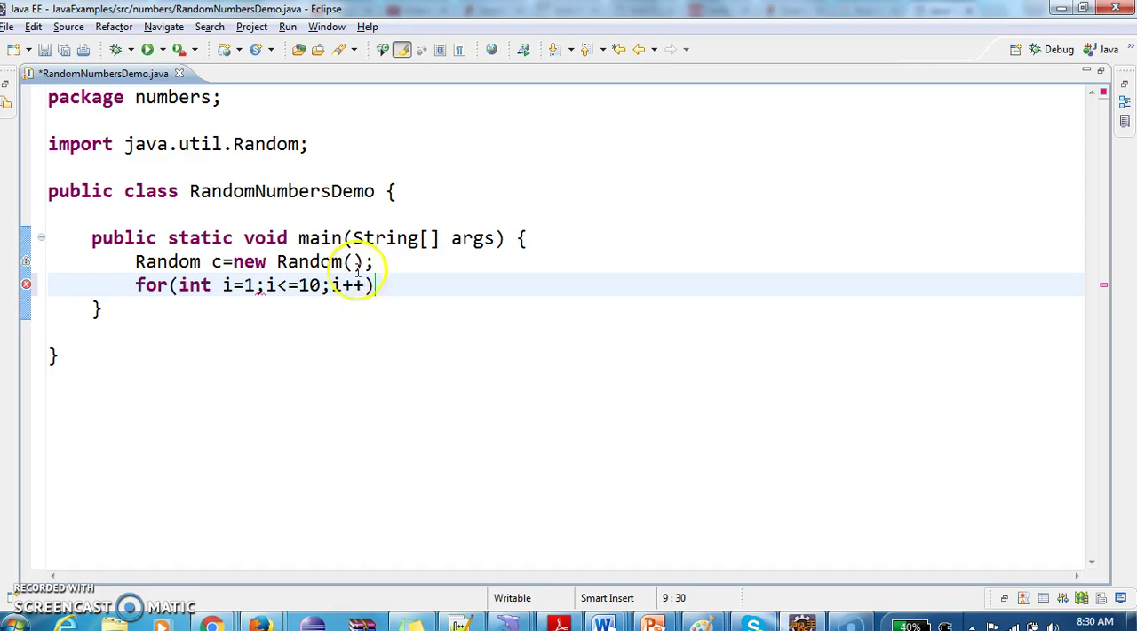
pyautogui.write('{')
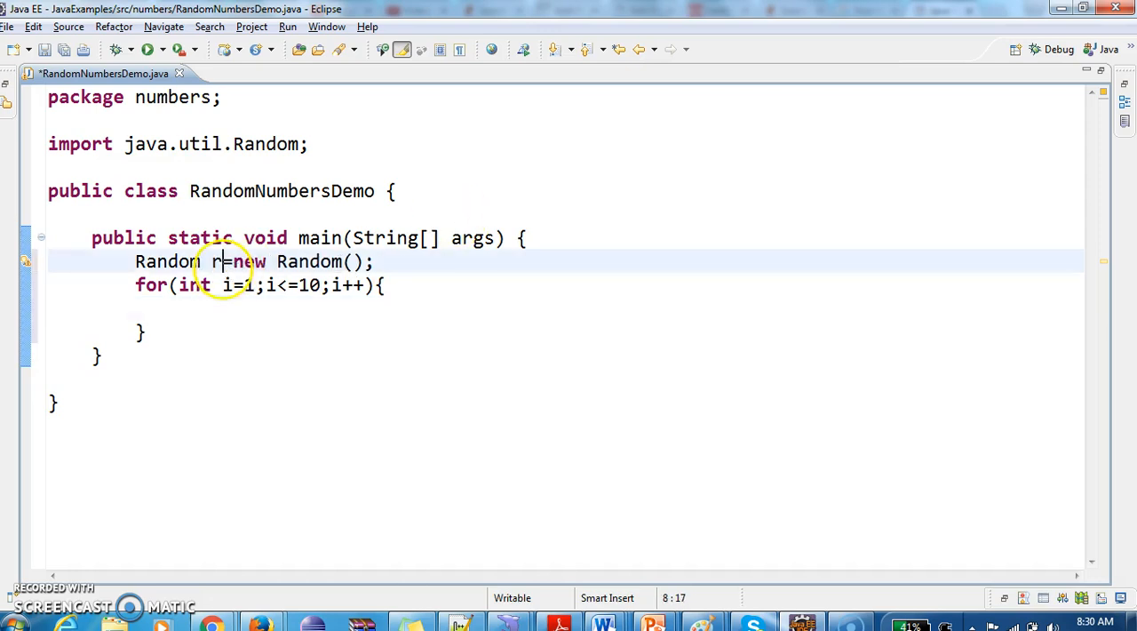
# Step: Print r.nextInt(100) inside the loop with System.out.println
pyautogui.write('r.ne')
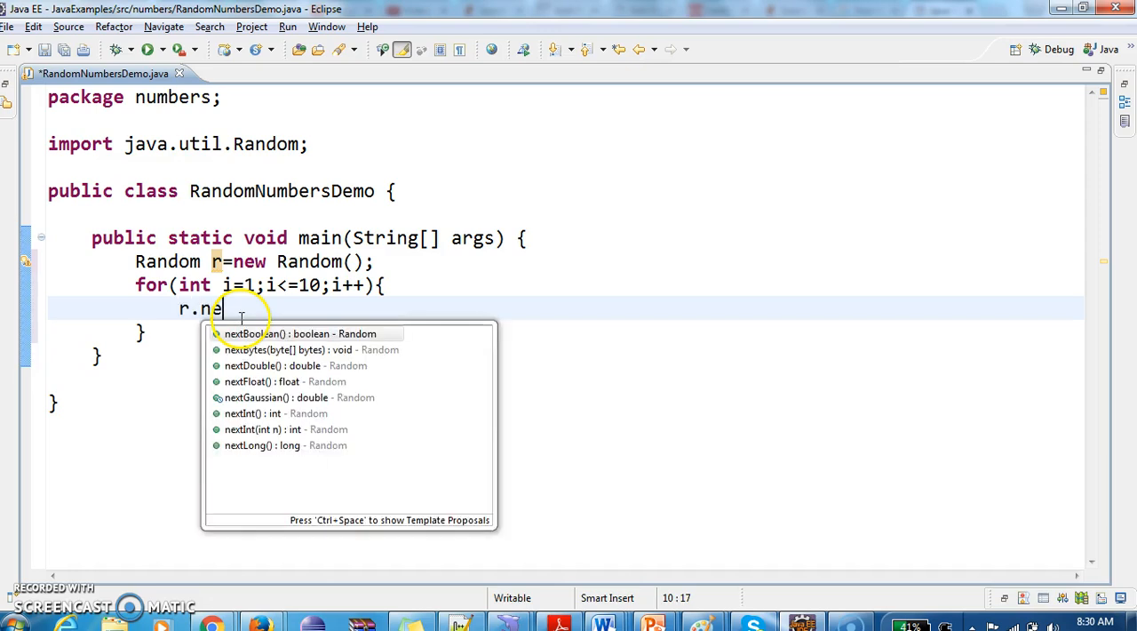
pyautogui.click(252, 412)
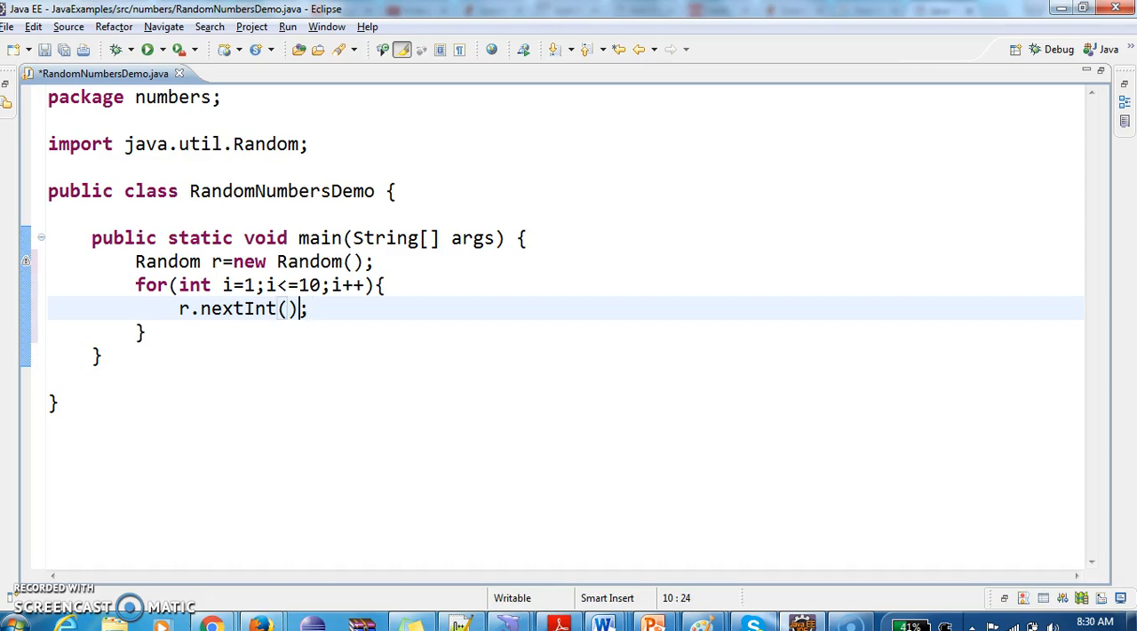
pyautogui.write('100')
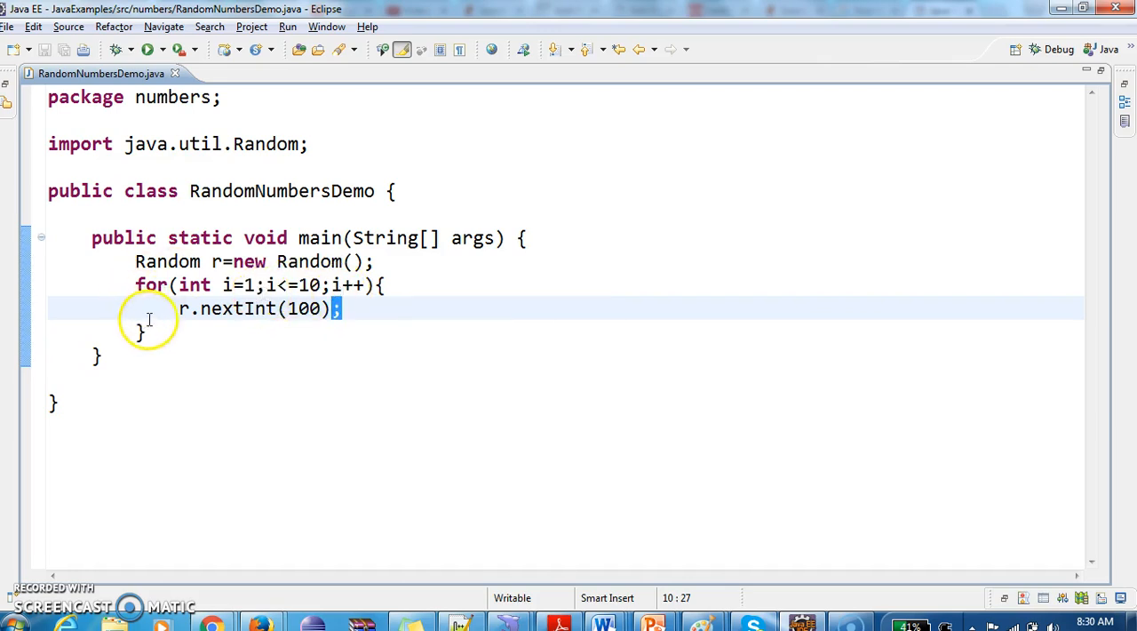
pyautogui.write('sysout')
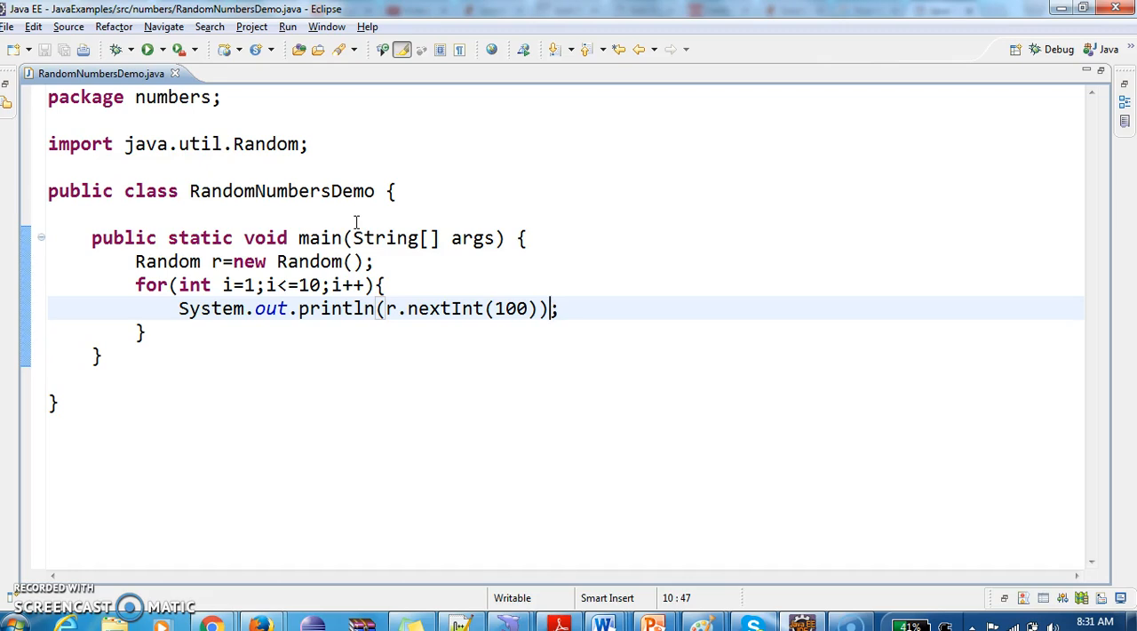
# Step: Run RandomNumbersDemo as a Java Application and select the ten printed random numbers
pyautogui.rightClick(356, 309)
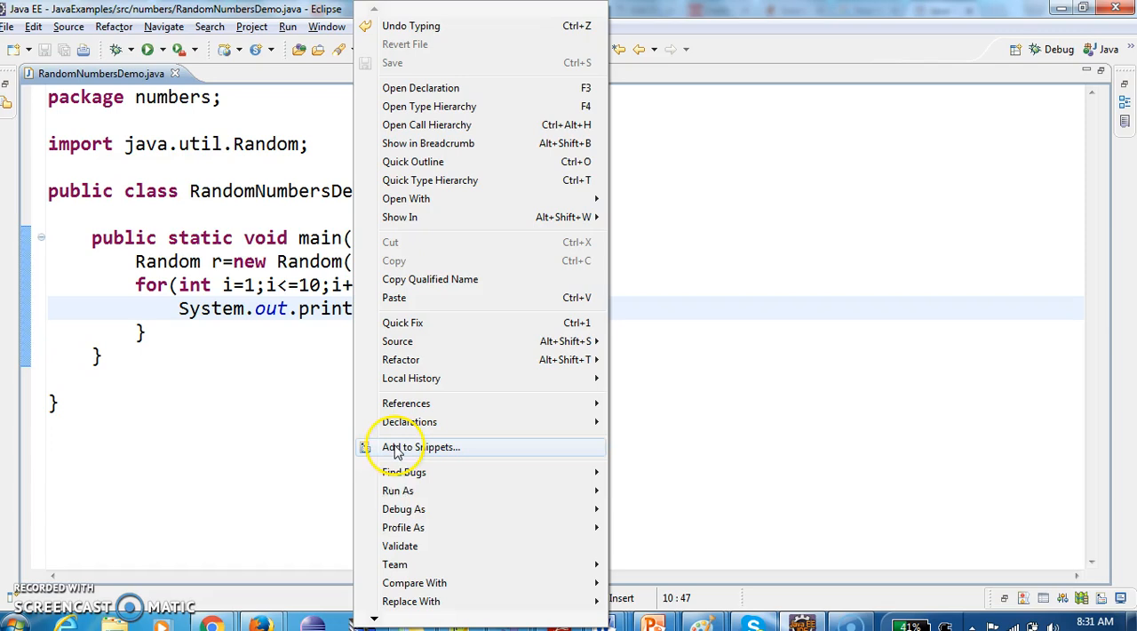
pyautogui.moveTo(398, 491)
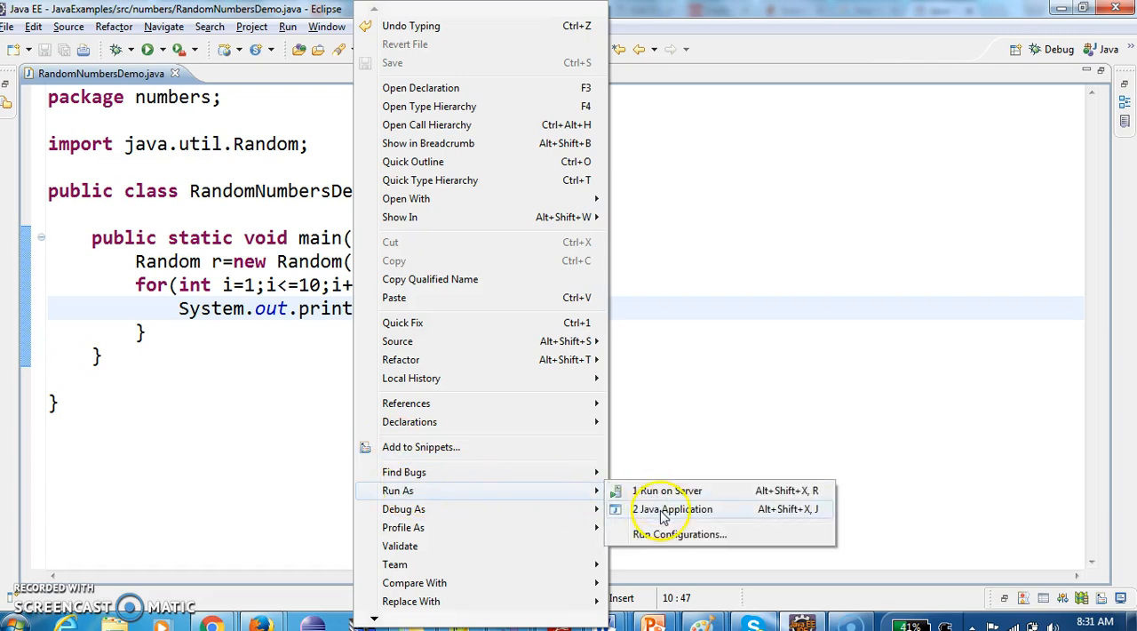
pyautogui.click(673, 508)
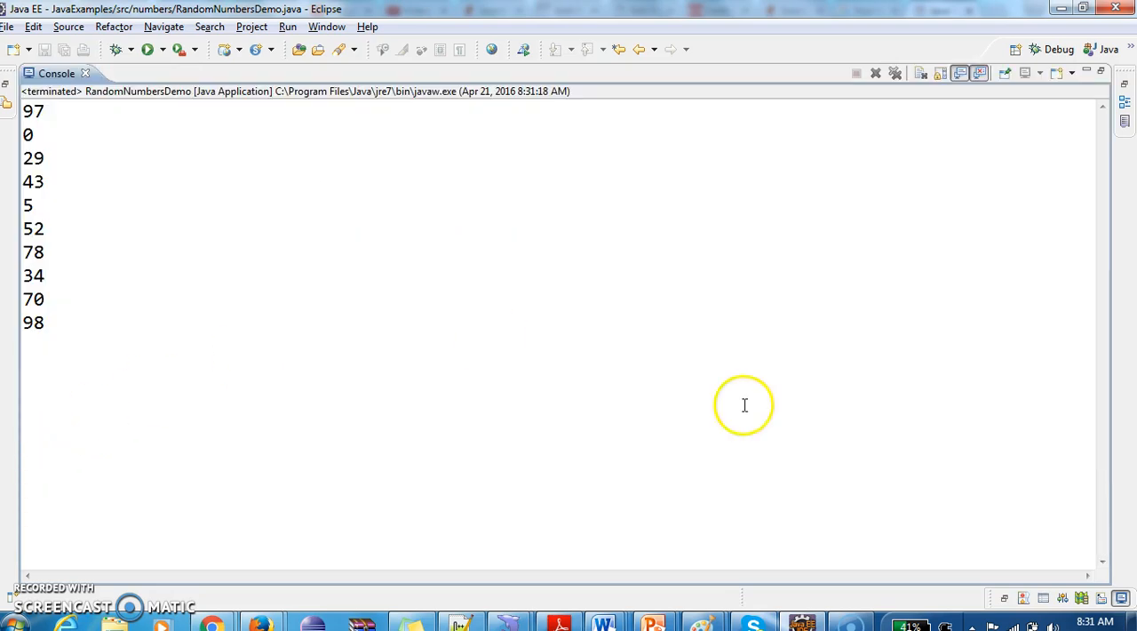
pyautogui.moveTo(151, 222)
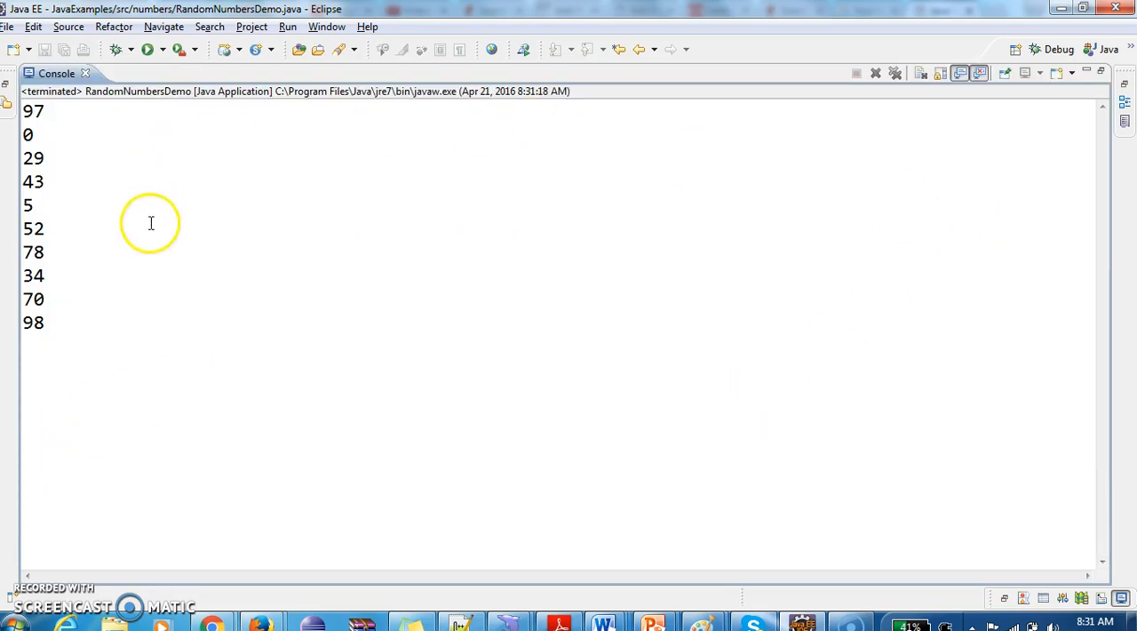
pyautogui.moveTo(26, 110); pyautogui.dragTo(36, 329)
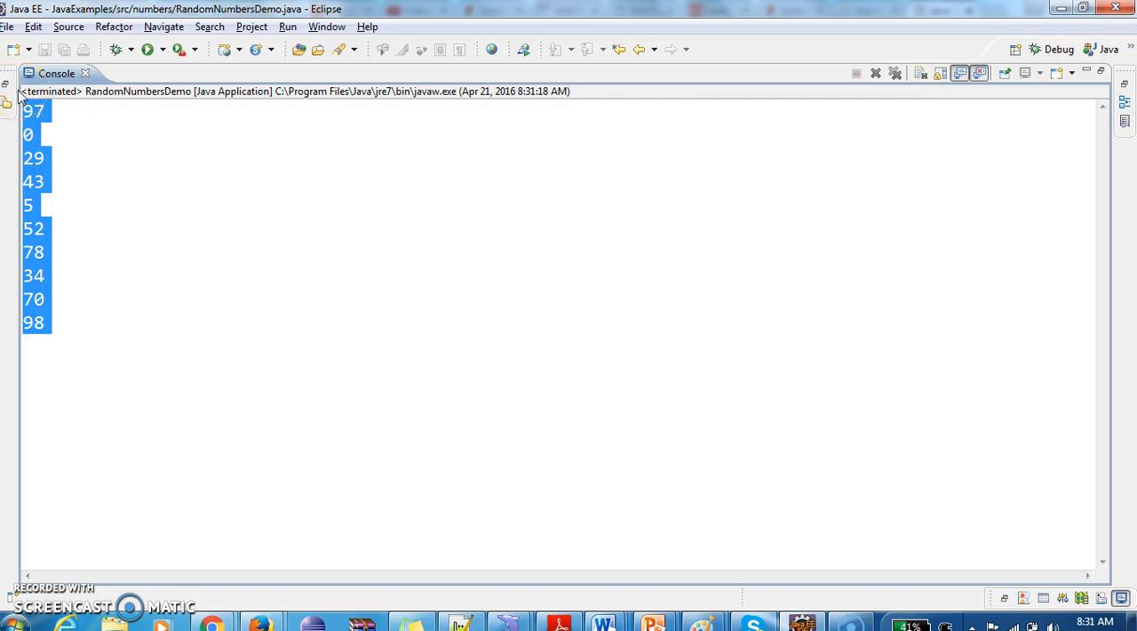
pyautogui.moveTo(103, 186)
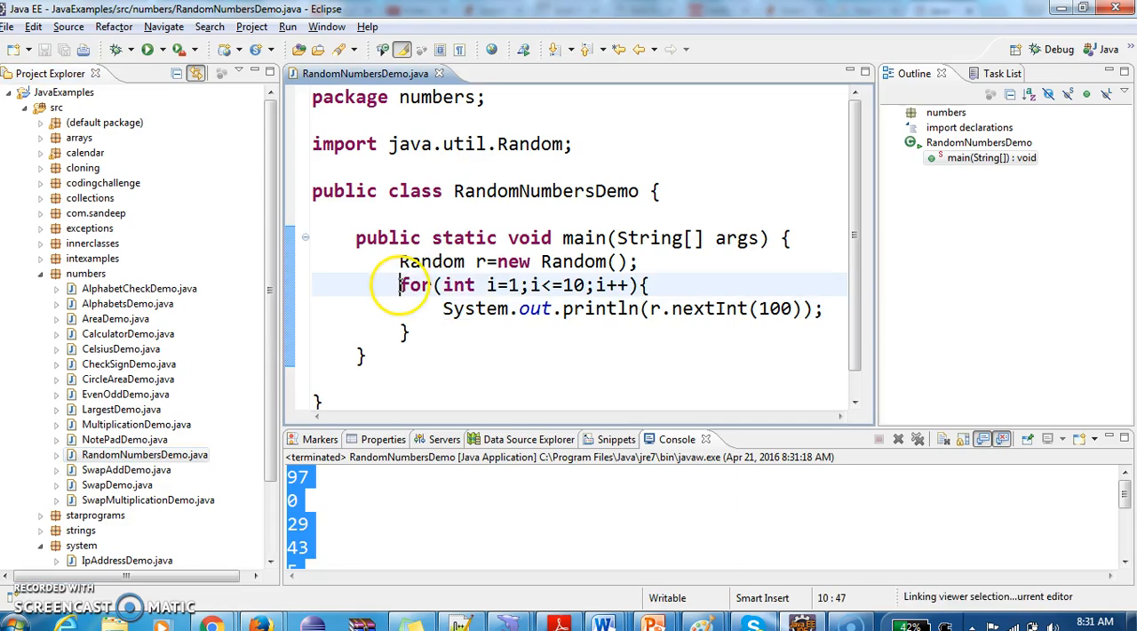
# Step: Show code beside the console with the nextInt(int n) Javadoc popup displayed
pyautogui.moveTo(402, 285); pyautogui.dragTo(631, 309)
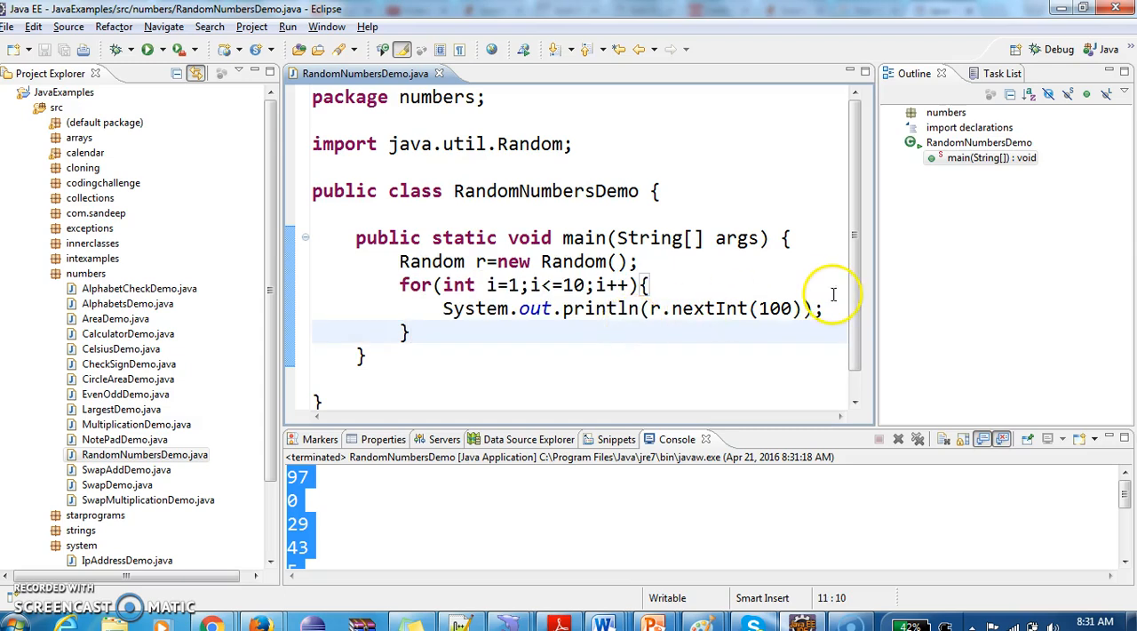
pyautogui.moveTo(393, 422)
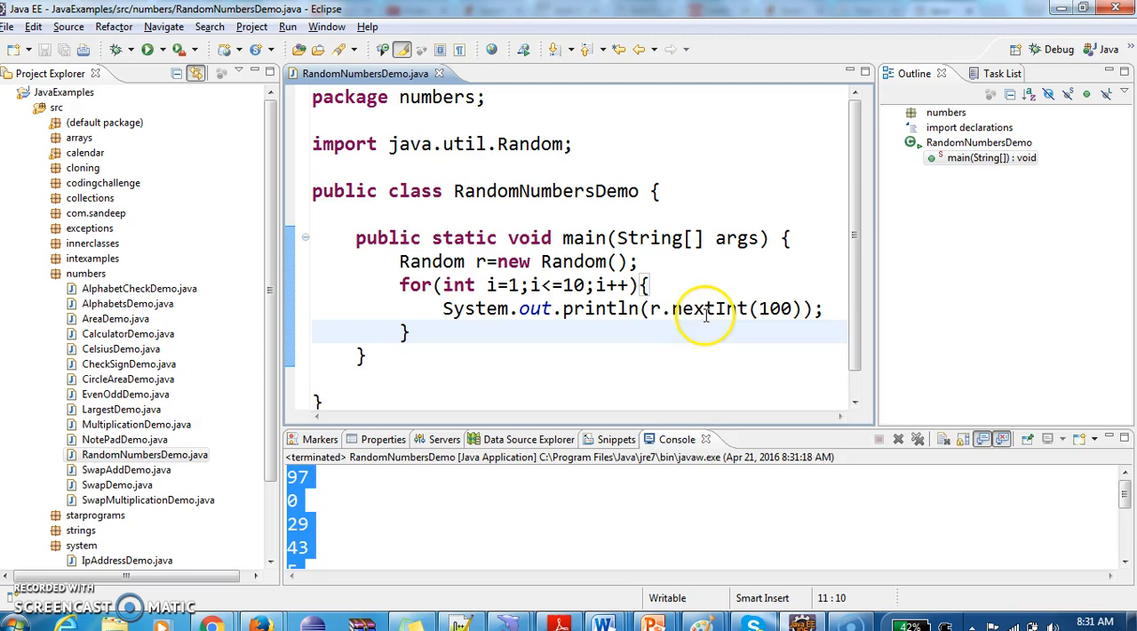
pyautogui.moveTo(679, 316)
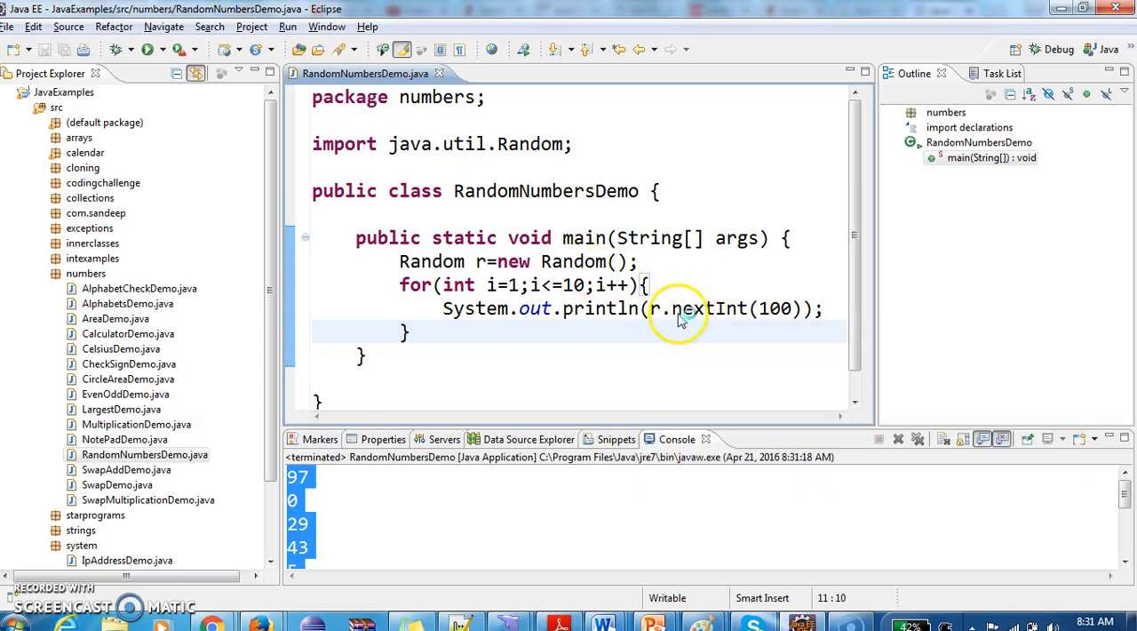
pyautogui.moveTo(679, 309)
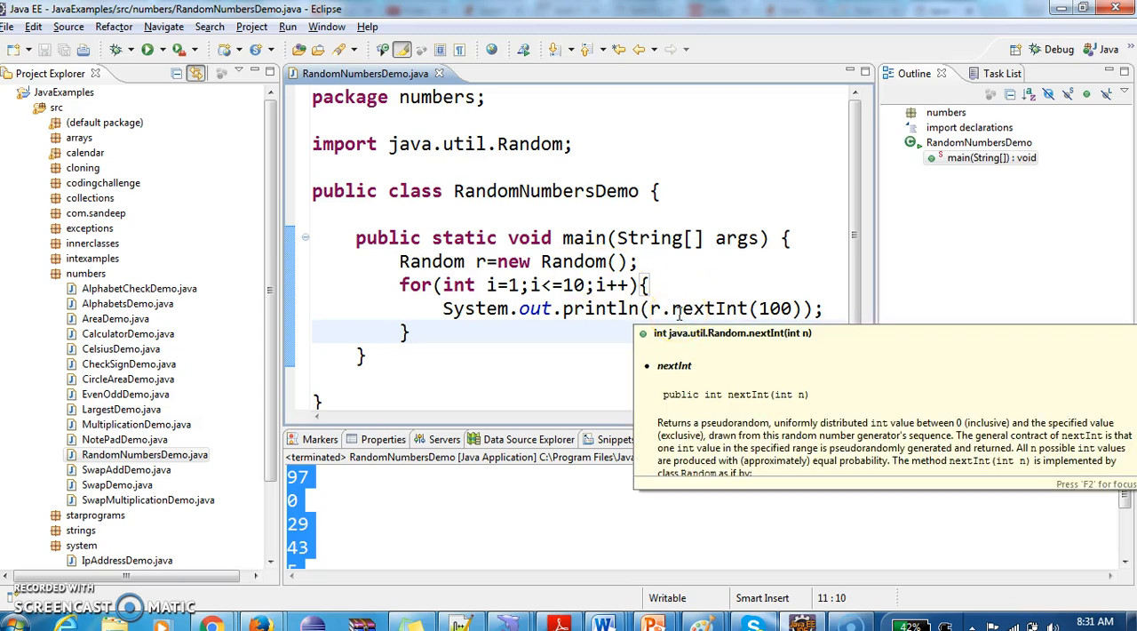